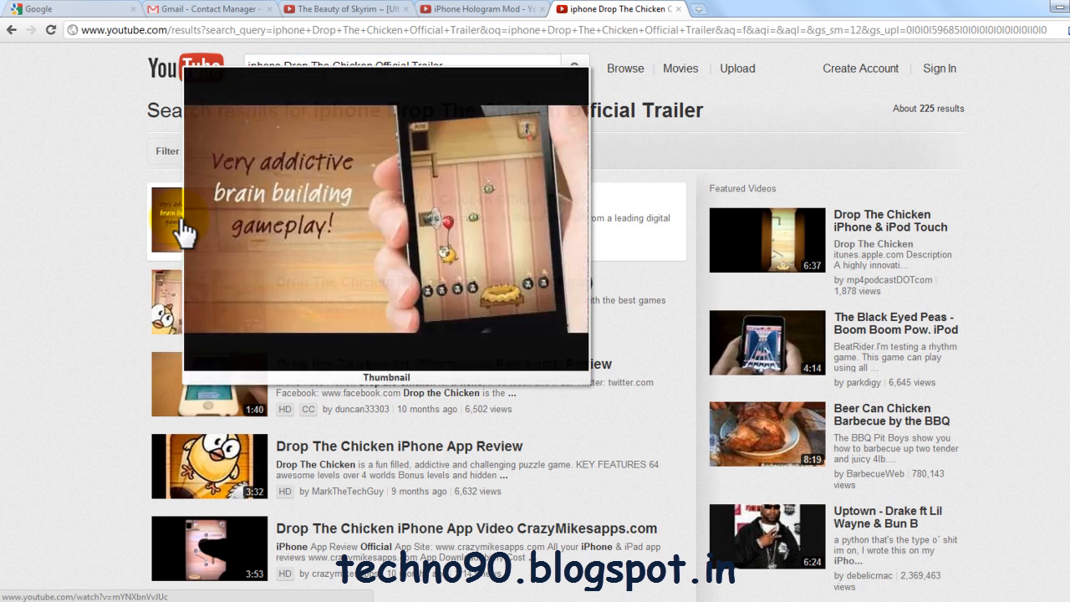
Step: Open the 'iPhone Game - Drop The Chicken Official Trailer' search result
{"action": "left_click", "coordinate": [209, 221]}
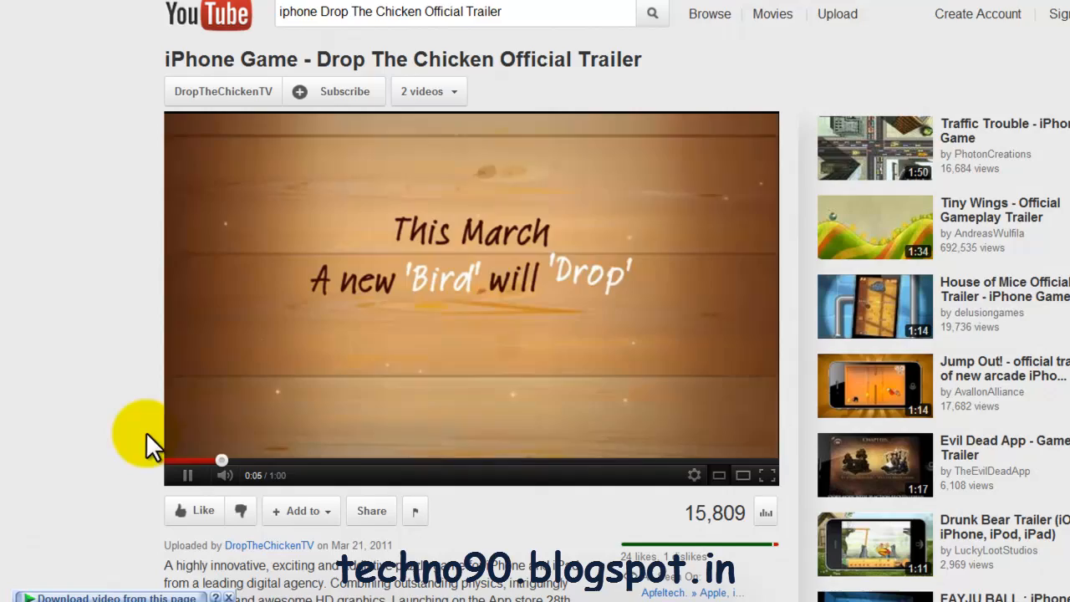
{"action": "scroll", "scroll_direction": "down", "scroll_amount": 3}
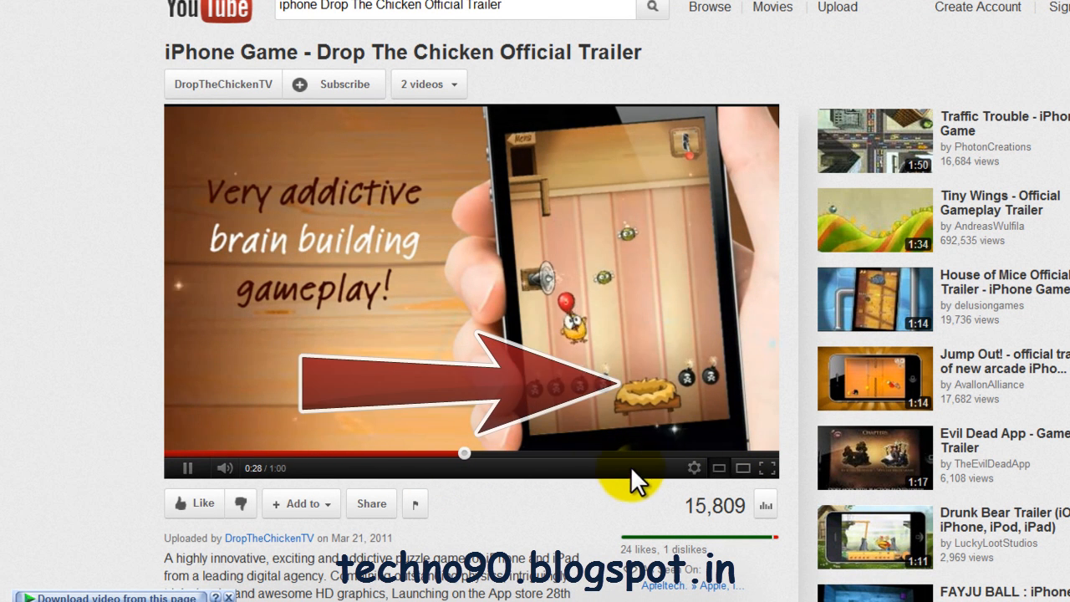
{"action": "scroll", "scroll_direction": "down", "scroll_amount": 3}
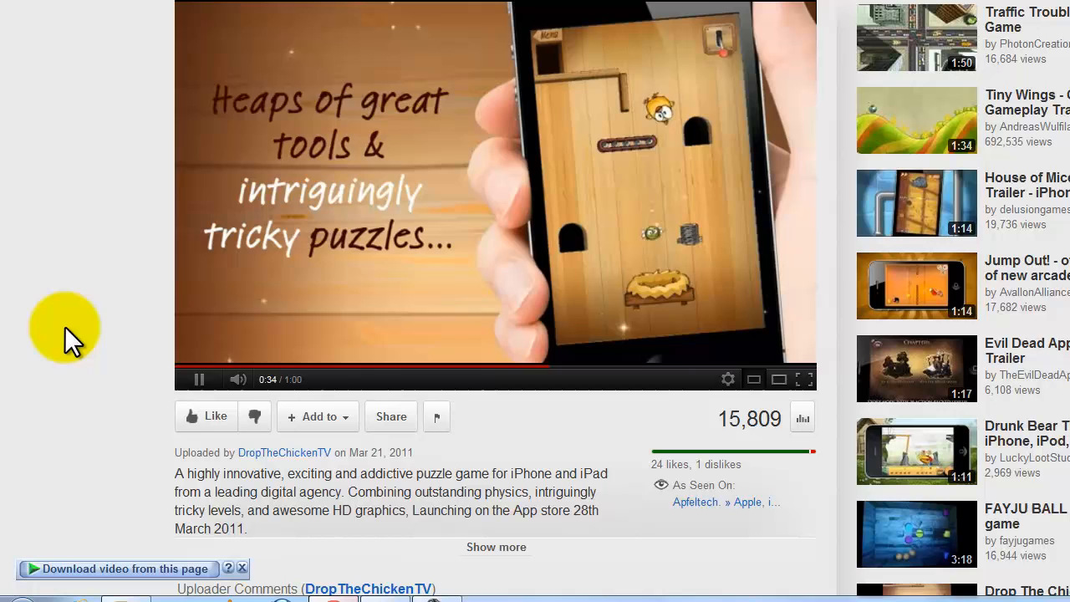
{"action": "mouse_move", "coordinate": [614, 393]}
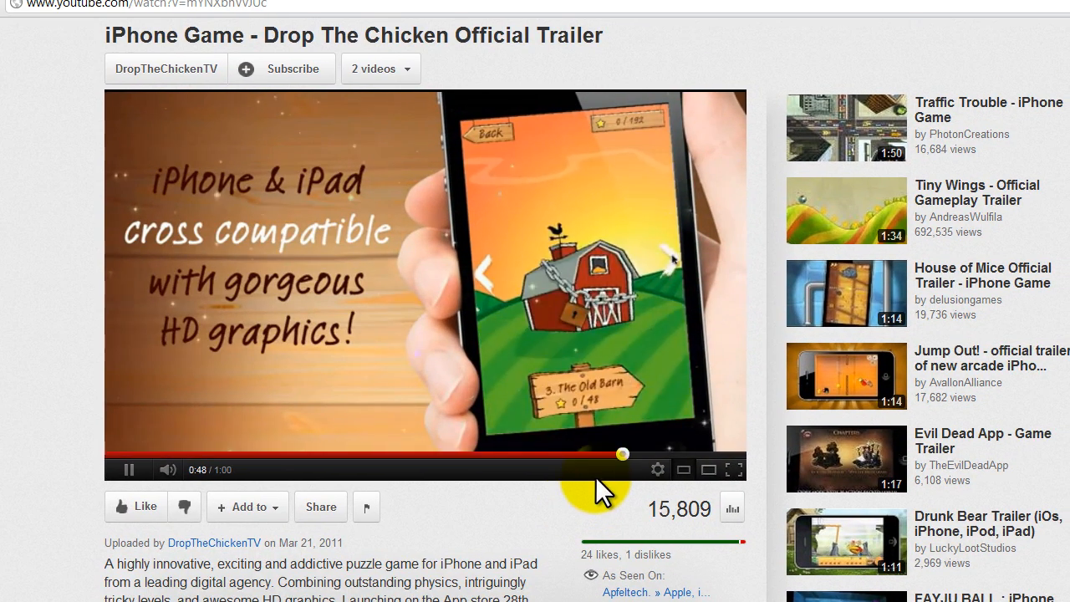
{"action": "scroll", "scroll_direction": "down", "scroll_amount": 3}
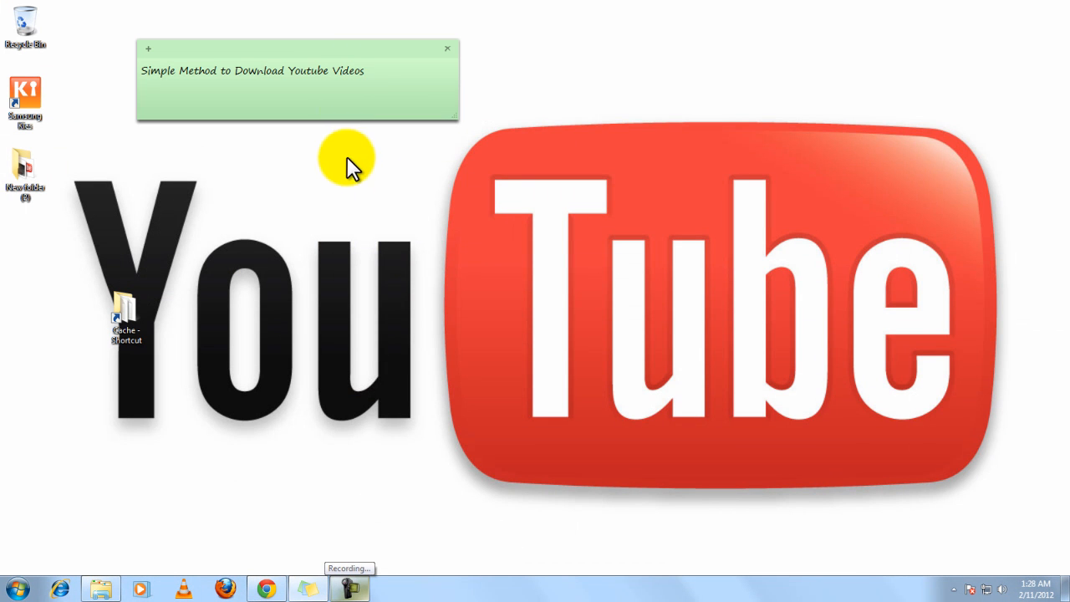
{"action": "mouse_move", "coordinate": [380, 472]}
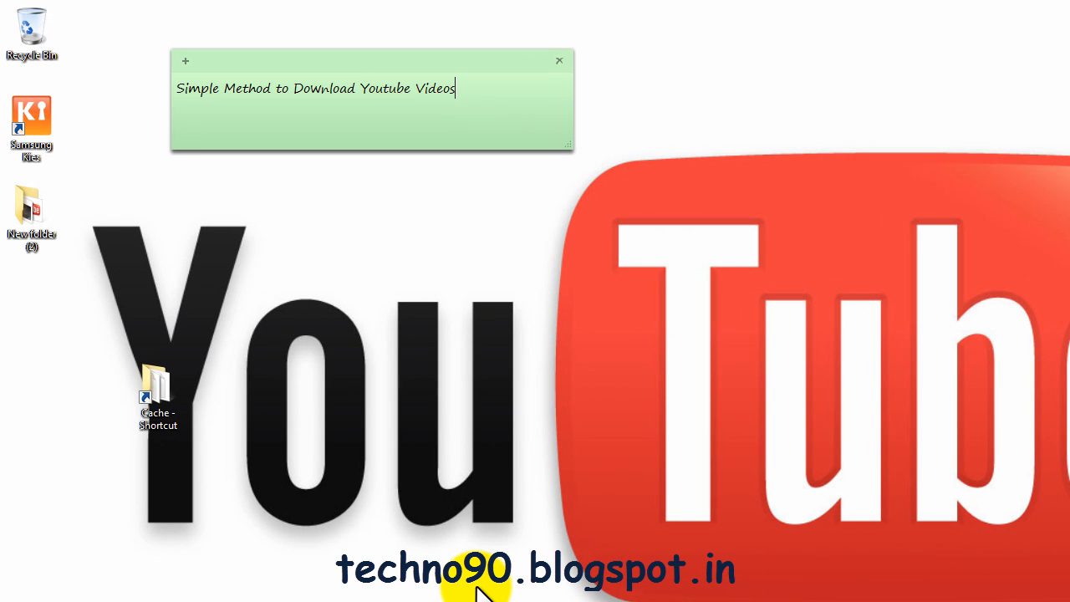
{"action": "mouse_move", "coordinate": [289, 572]}
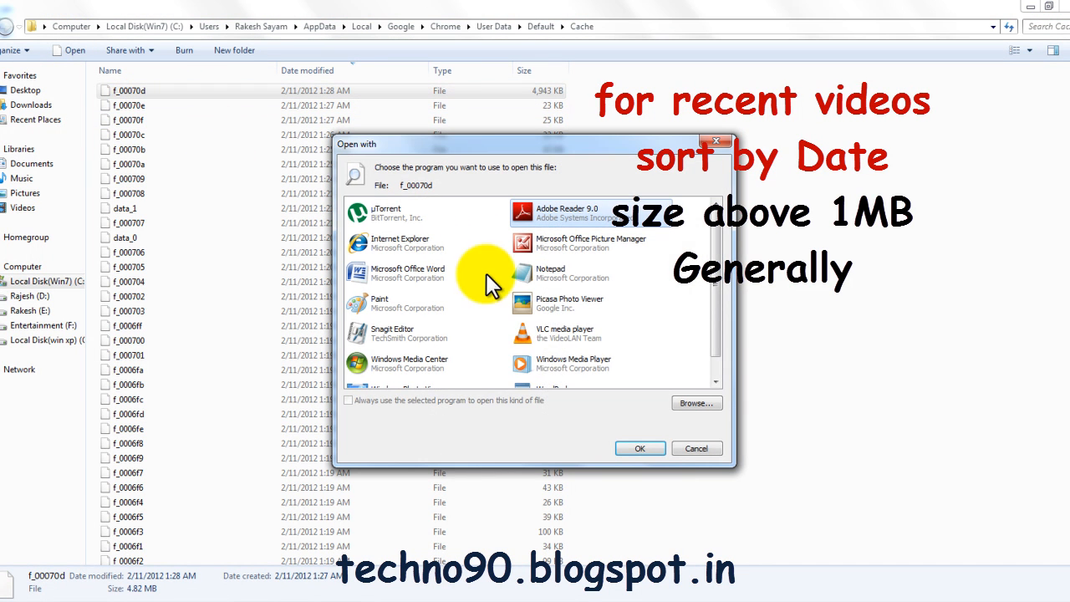
Step: Play cache file f_00070d in VLC, skip ahead in the trailer, then close VLC
{"action": "left_click", "coordinate": [697, 448]}
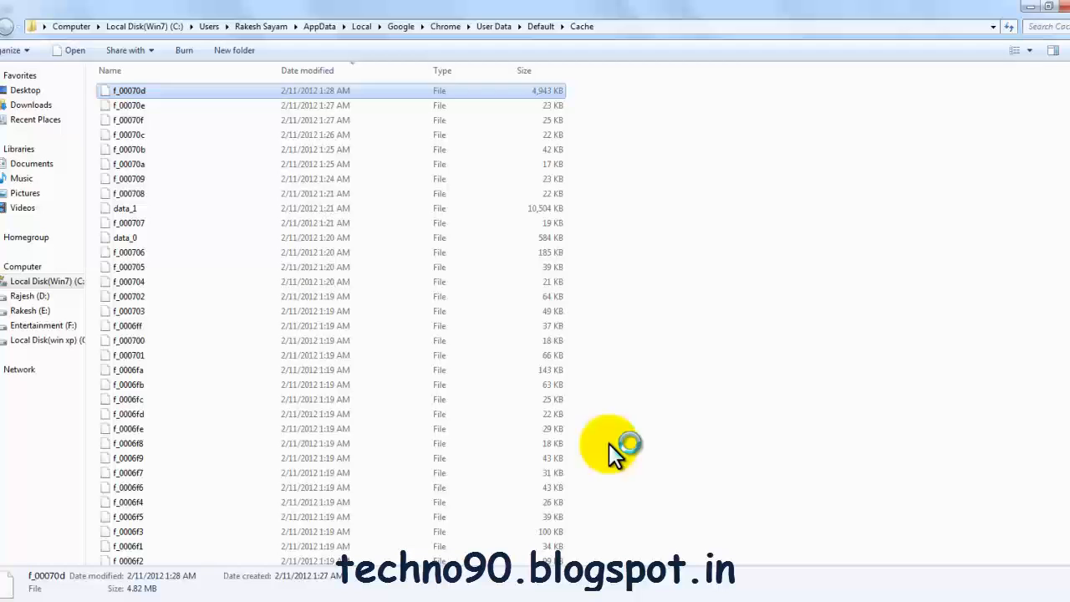
{"action": "double_click", "coordinate": [129, 90]}
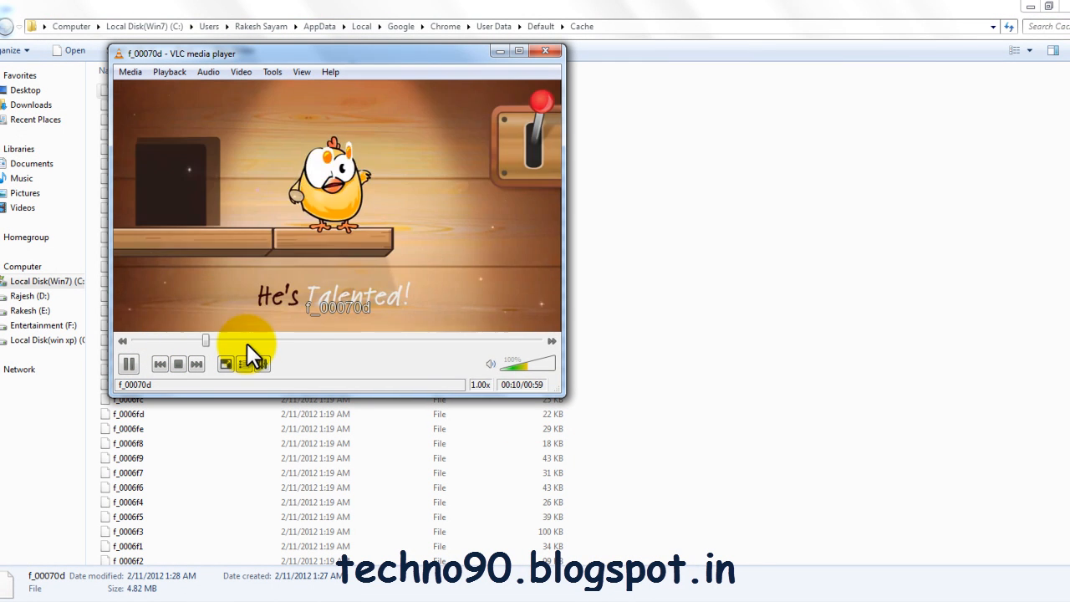
{"action": "left_click_drag", "start_coordinate": [207, 340], "coordinate": [357, 340]}
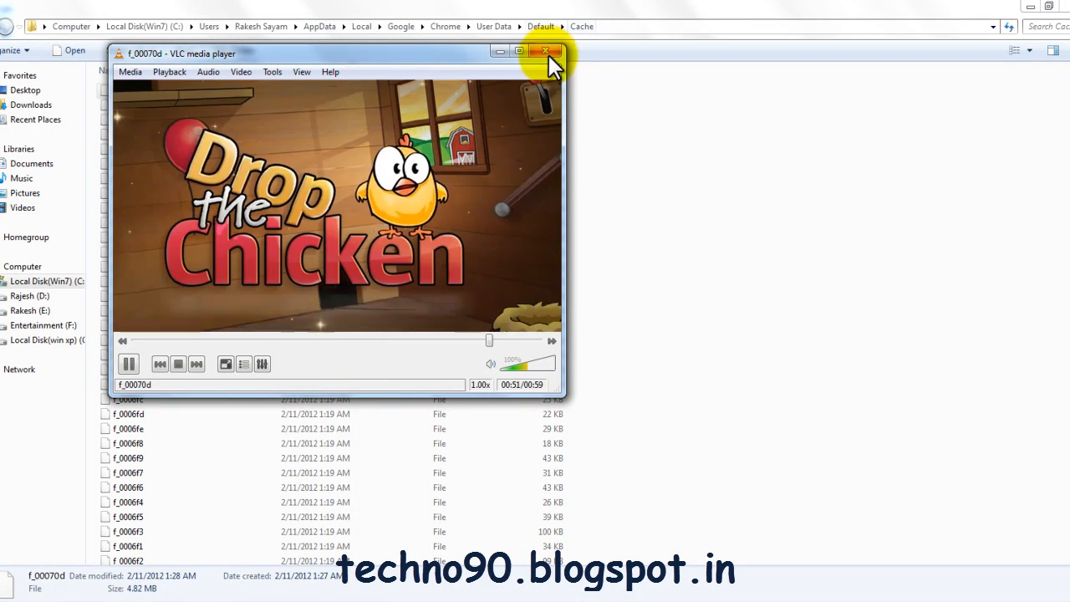
{"action": "left_click", "coordinate": [548, 52]}
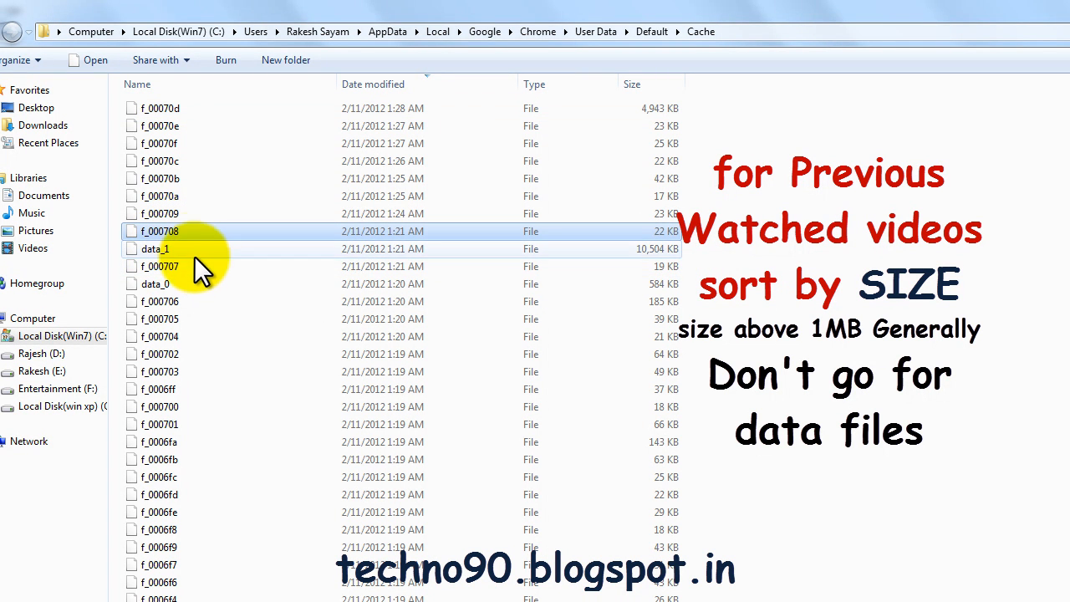
Step: Sort the Cache folder by size descending, then preview f_00068a and f_00070d in VLC
{"action": "left_click", "coordinate": [633, 84]}
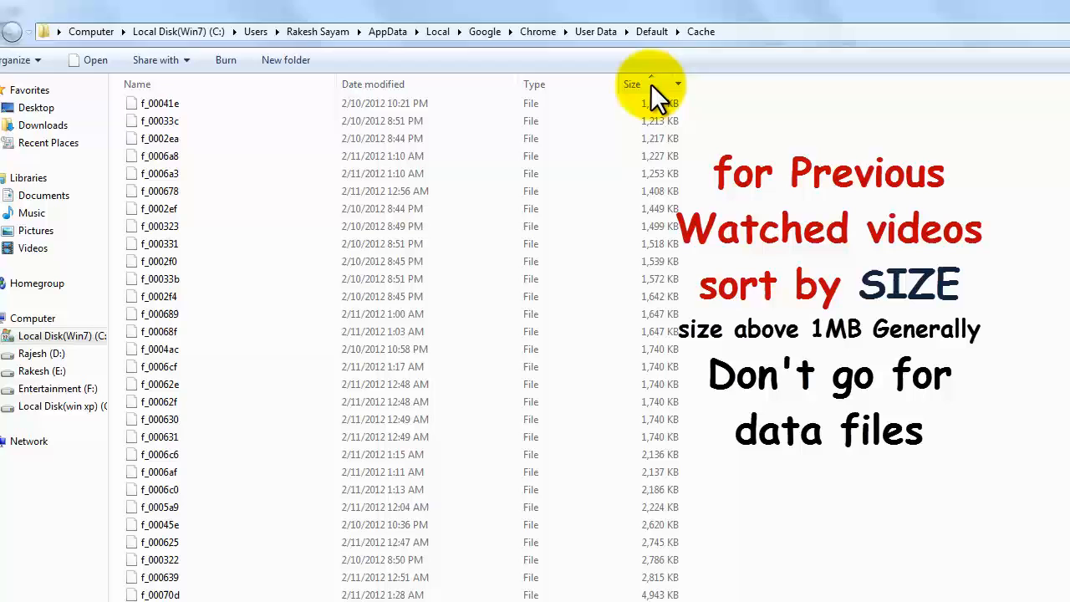
{"action": "left_click", "coordinate": [632, 84]}
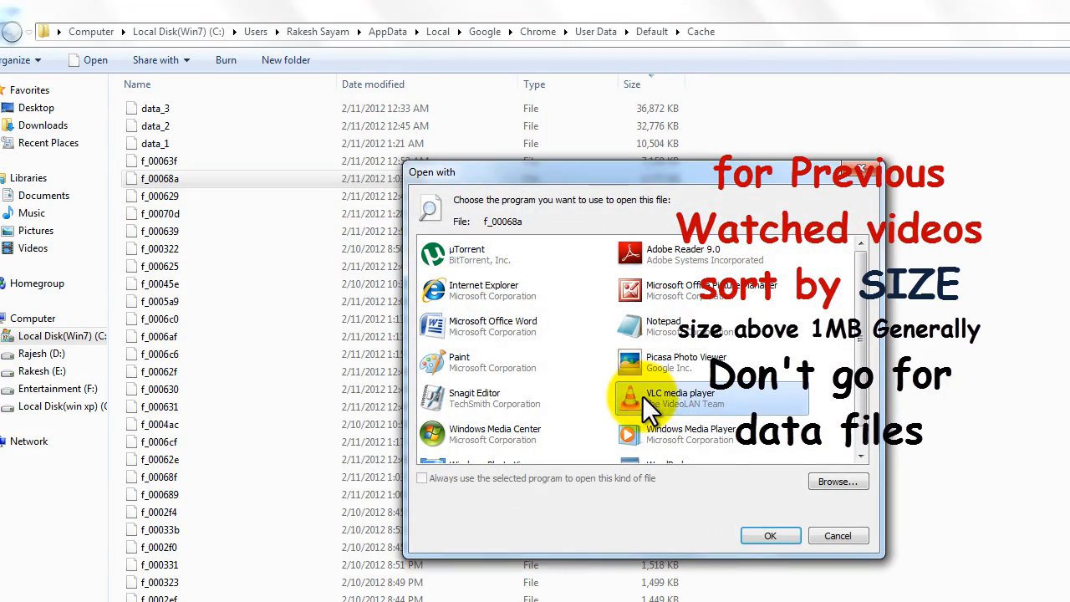
{"action": "left_click", "coordinate": [770, 535]}
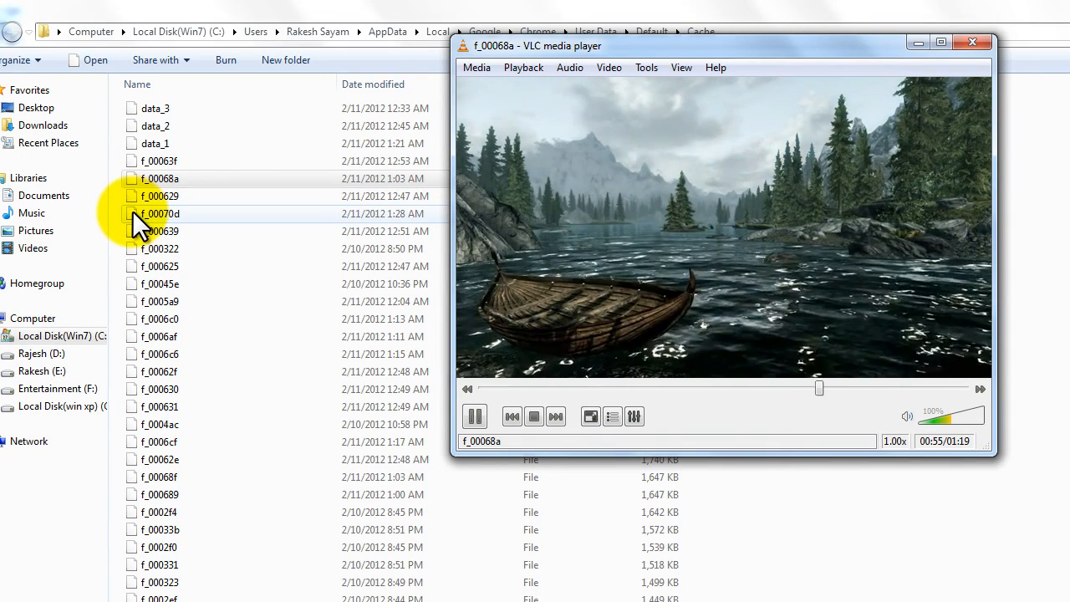
{"action": "double_click", "coordinate": [158, 213]}
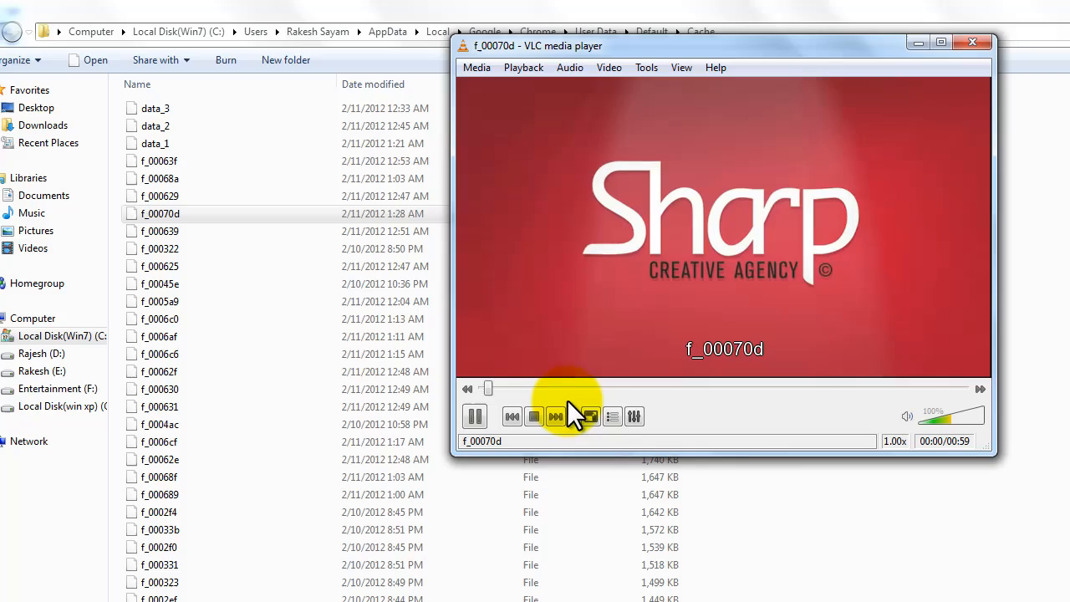
{"action": "left_click", "coordinate": [973, 42]}
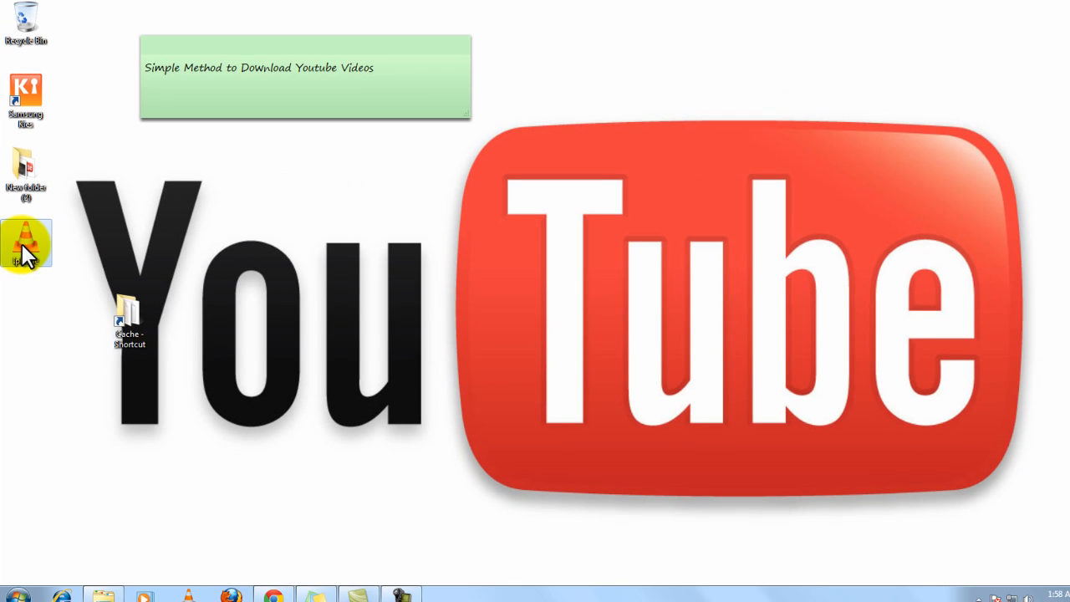
Step: Open Iphone.mp4 from the desktop so it plays in VLC
{"action": "double_click", "coordinate": [25, 242]}
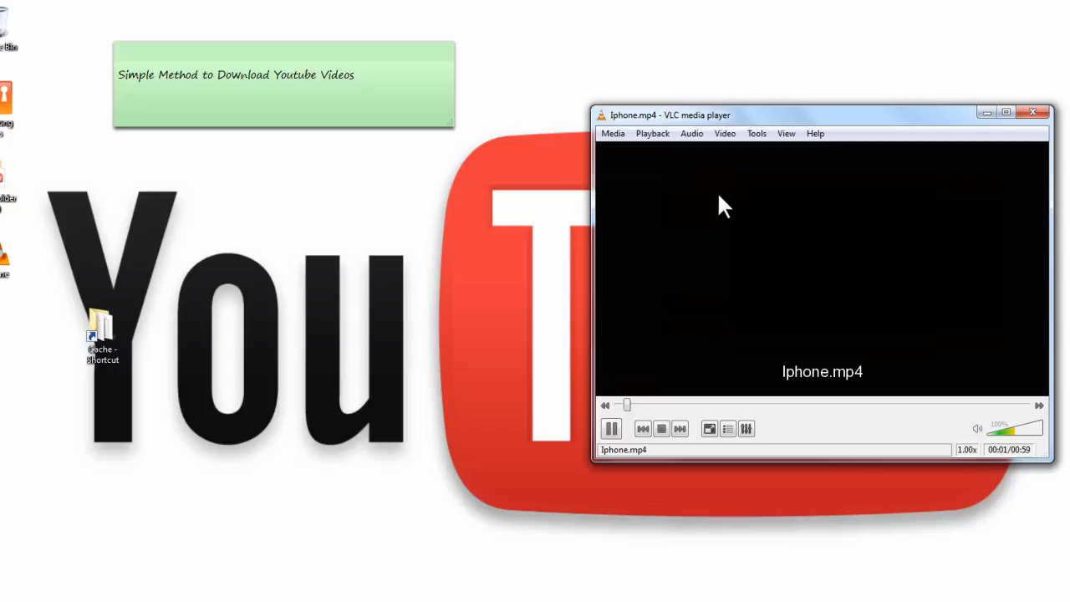